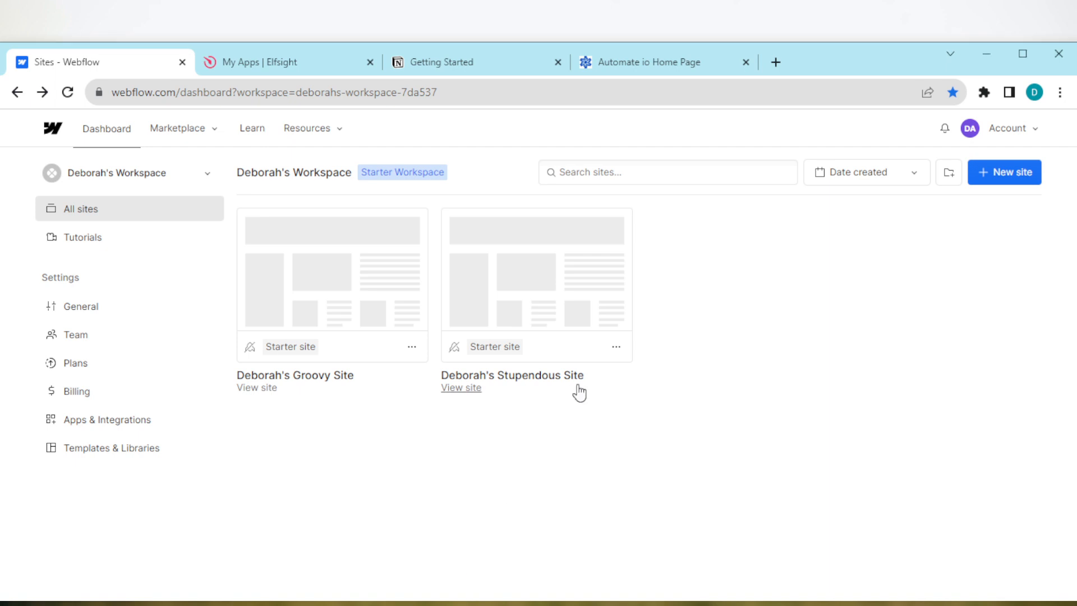
{"action": "mouse_move", "coordinate": [590, 468]}
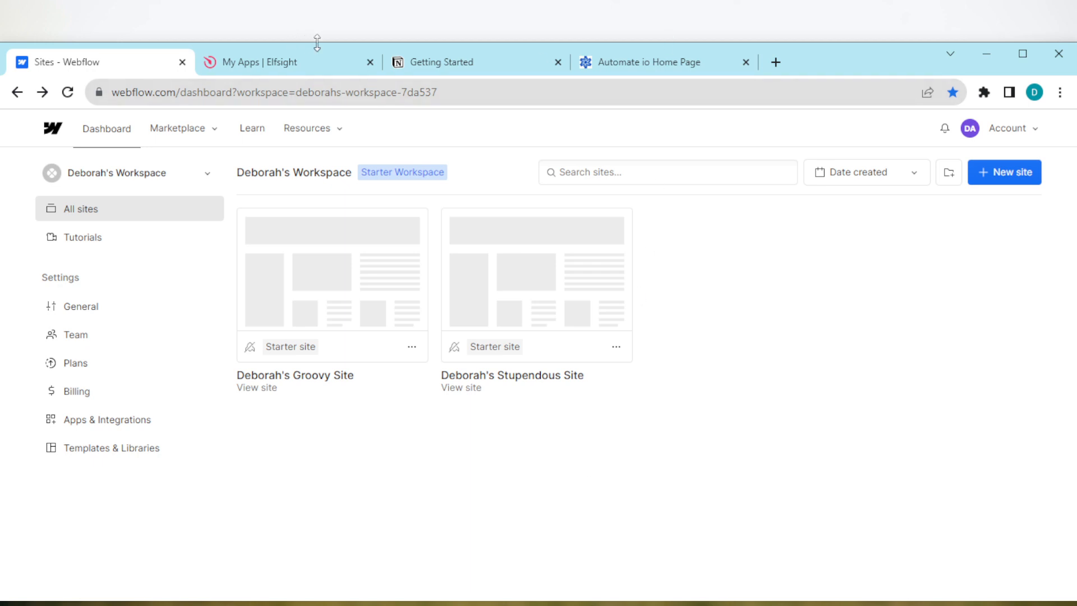
{"action": "mouse_move", "coordinate": [302, 61]}
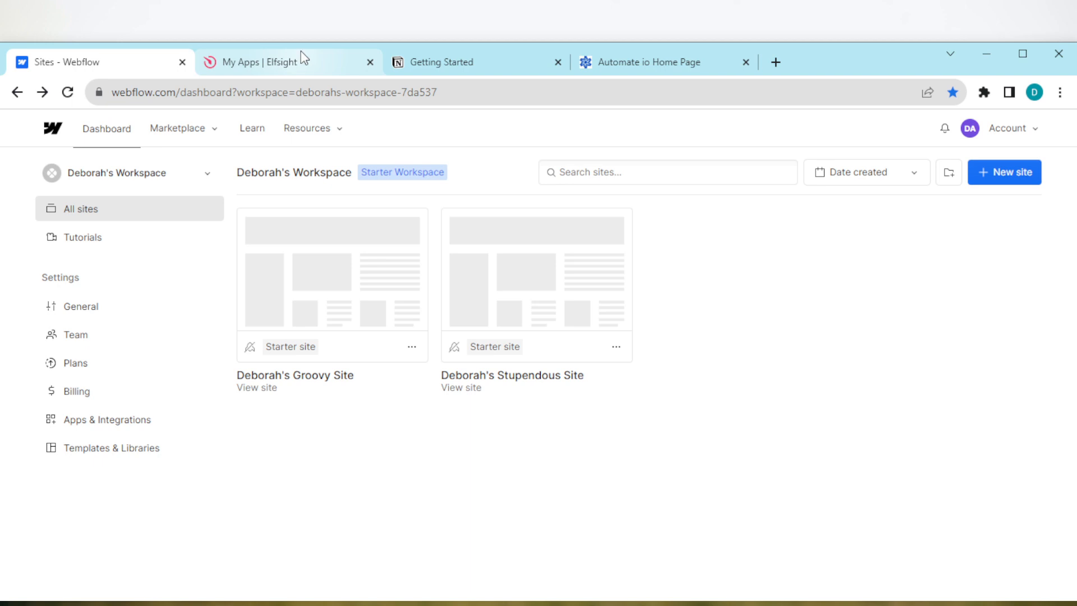
Return to the Elfsight dashboard and dismiss the Twitter feed embed code window.
{"action": "left_click", "coordinate": [281, 62]}
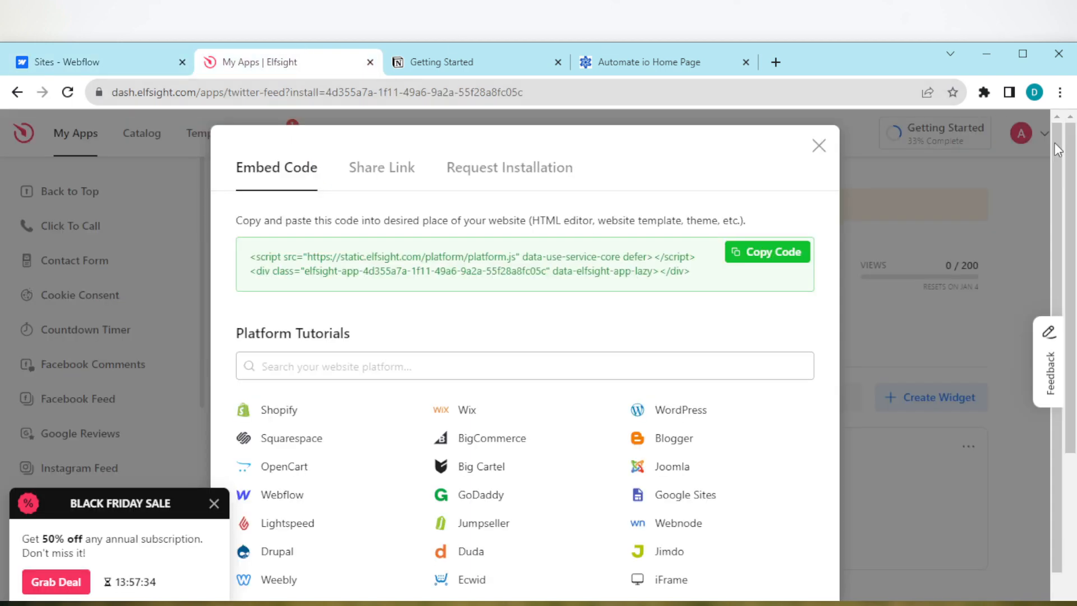
{"action": "left_click", "coordinate": [818, 146]}
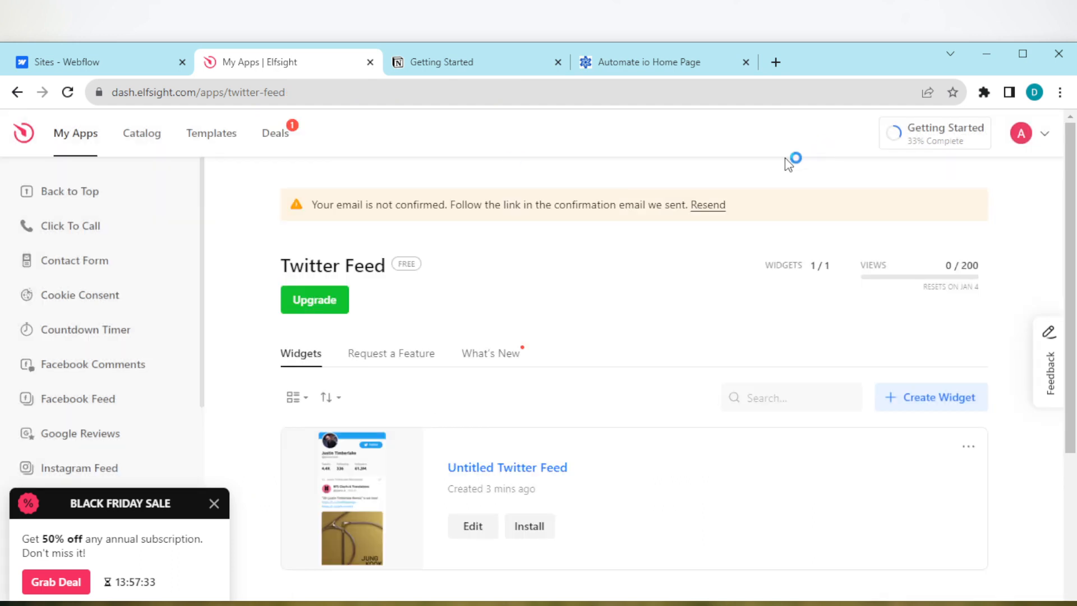
{"action": "mouse_move", "coordinate": [391, 353]}
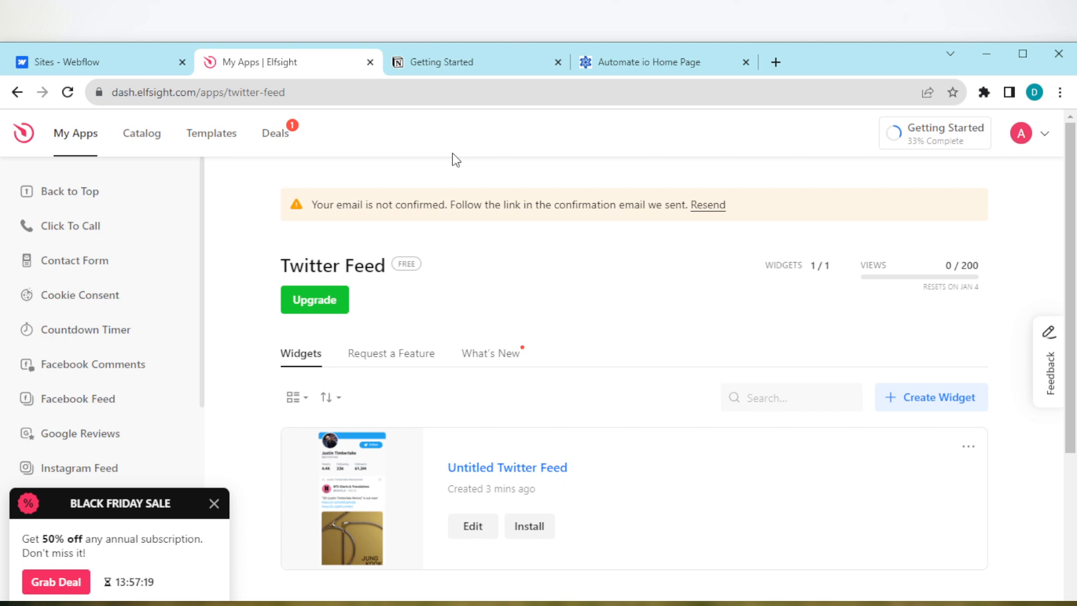
{"action": "mouse_move", "coordinate": [143, 134]}
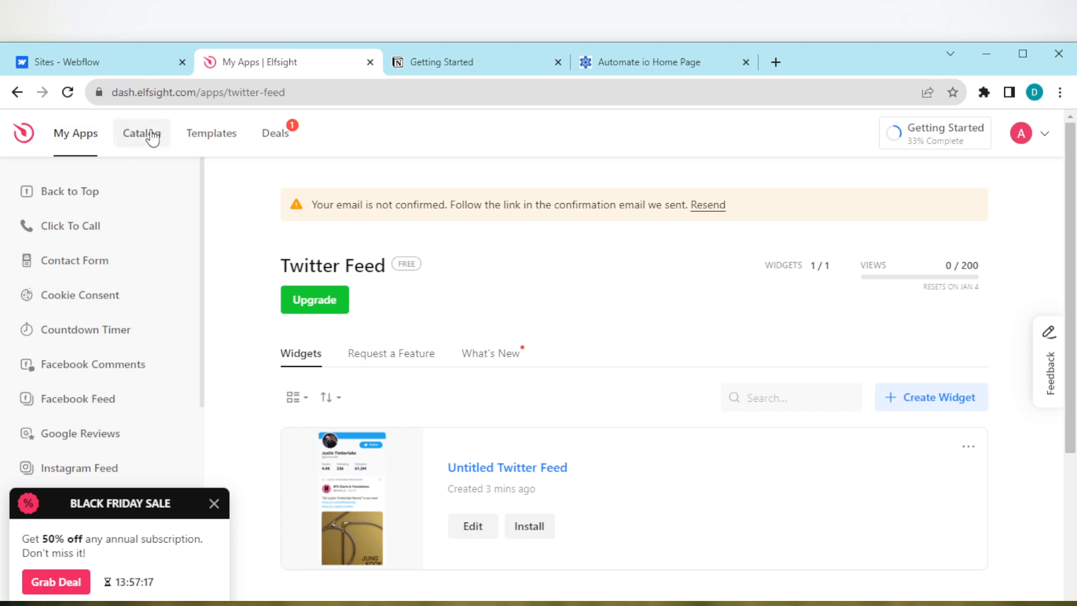
Search the apps catalog for 'popup' so the Popup app appears in results.
{"action": "left_click", "coordinate": [141, 132]}
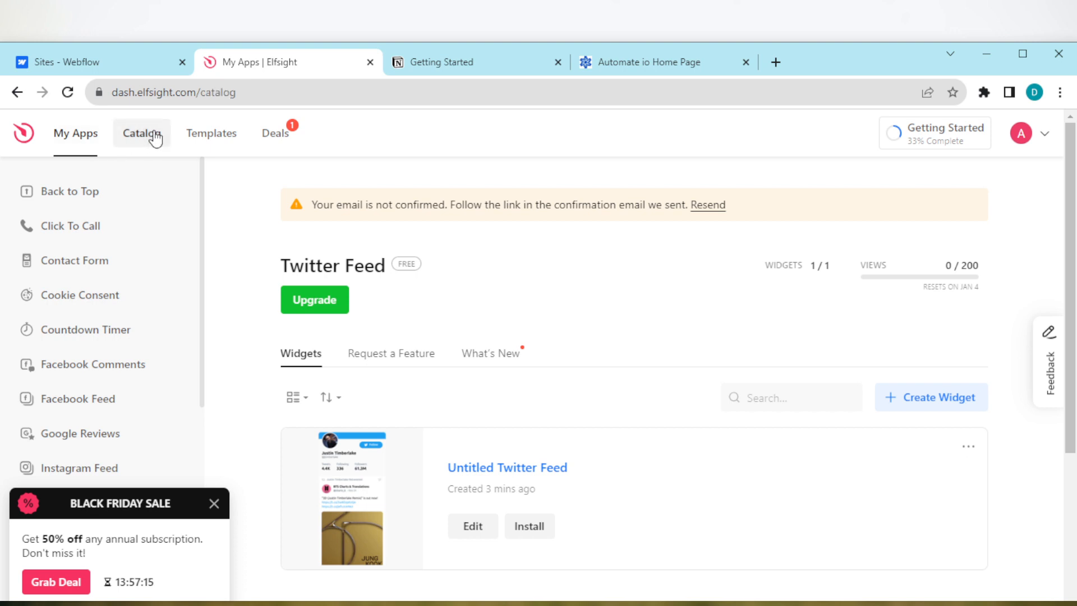
{"action": "left_click", "coordinate": [142, 134]}
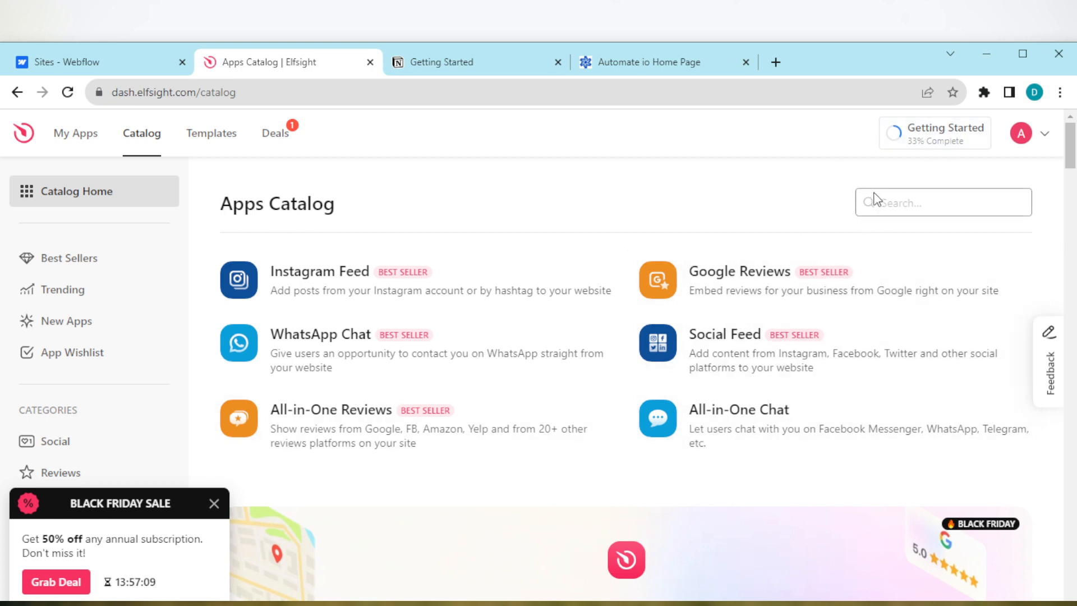
{"action": "mouse_move", "coordinate": [883, 203]}
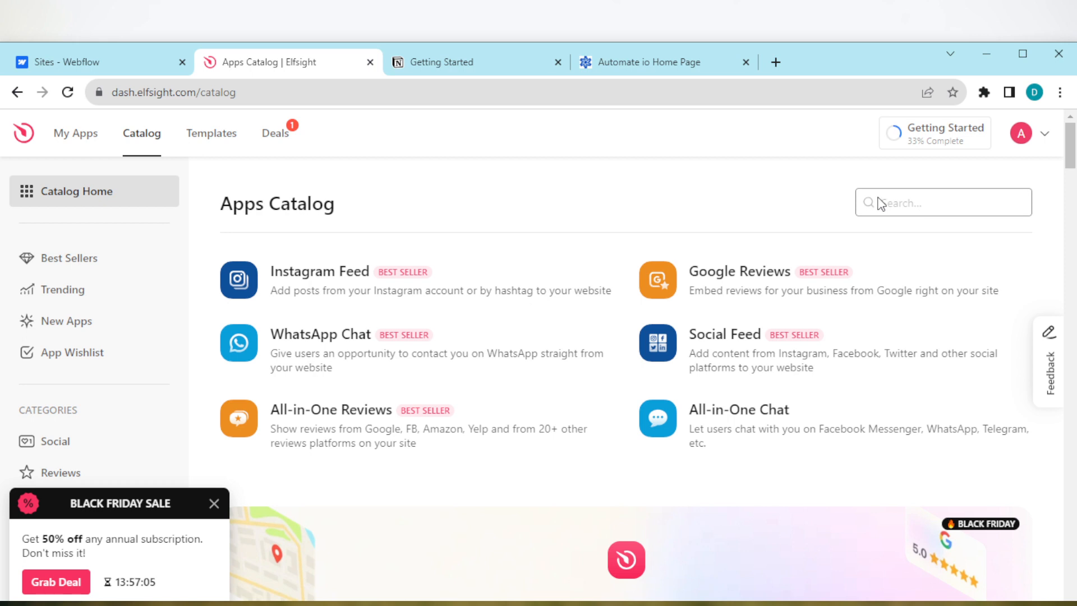
{"action": "type", "text": "pop"}
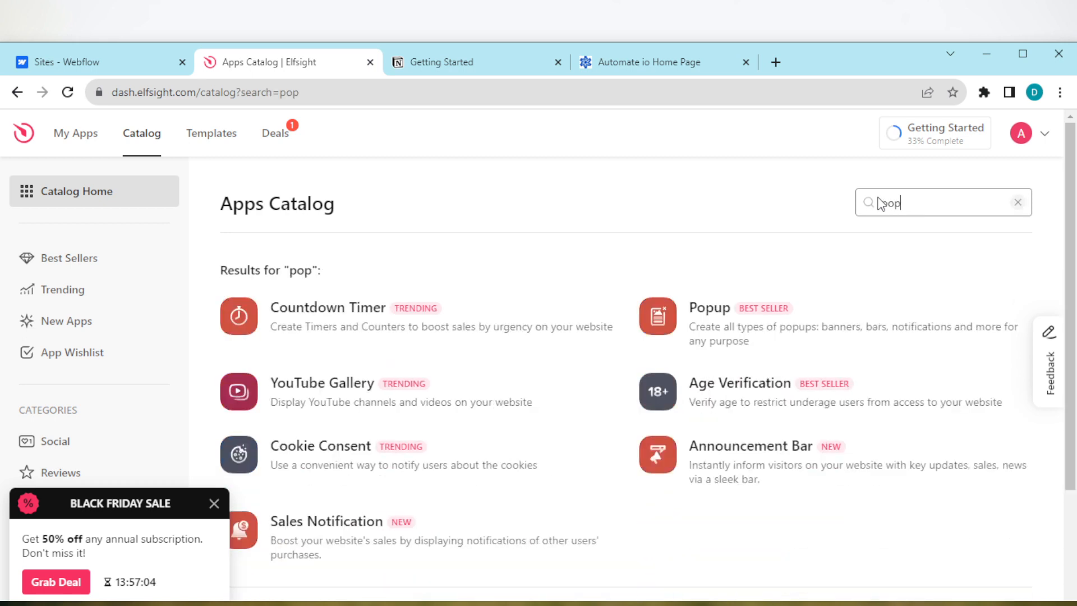
{"action": "type", "text": "up"}
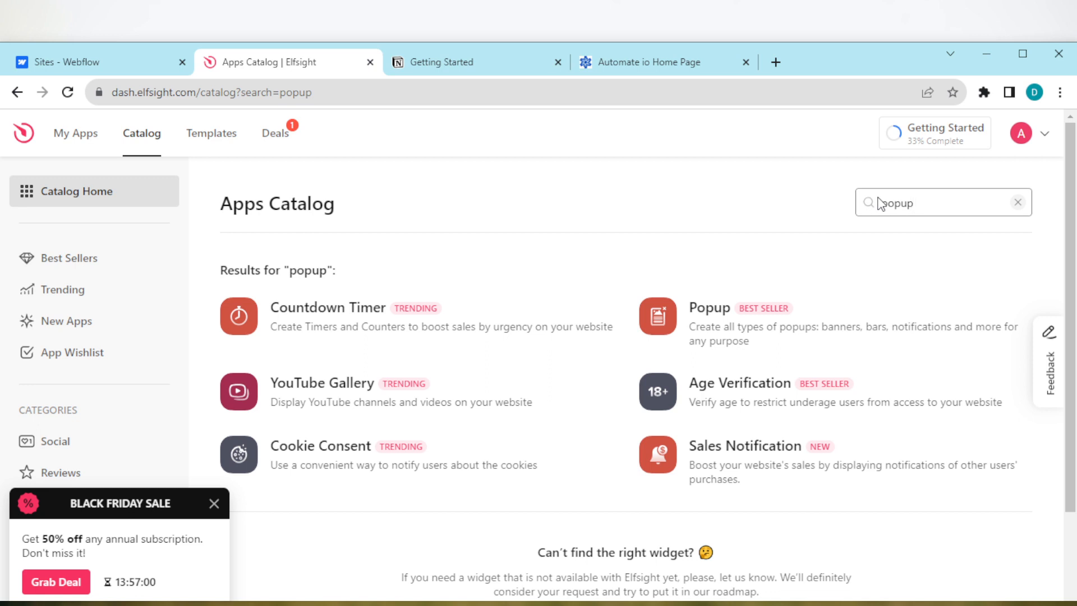
{"action": "mouse_move", "coordinate": [839, 336]}
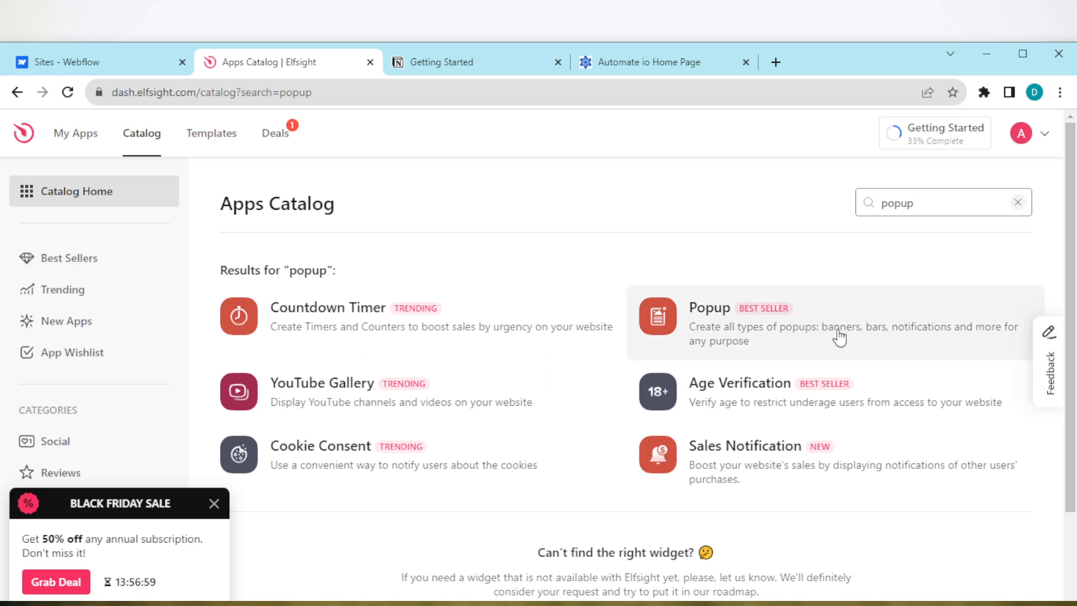
Create a new Popup widget and choose the Newsletter Subscribe template from the gallery.
{"action": "left_click", "coordinate": [839, 324]}
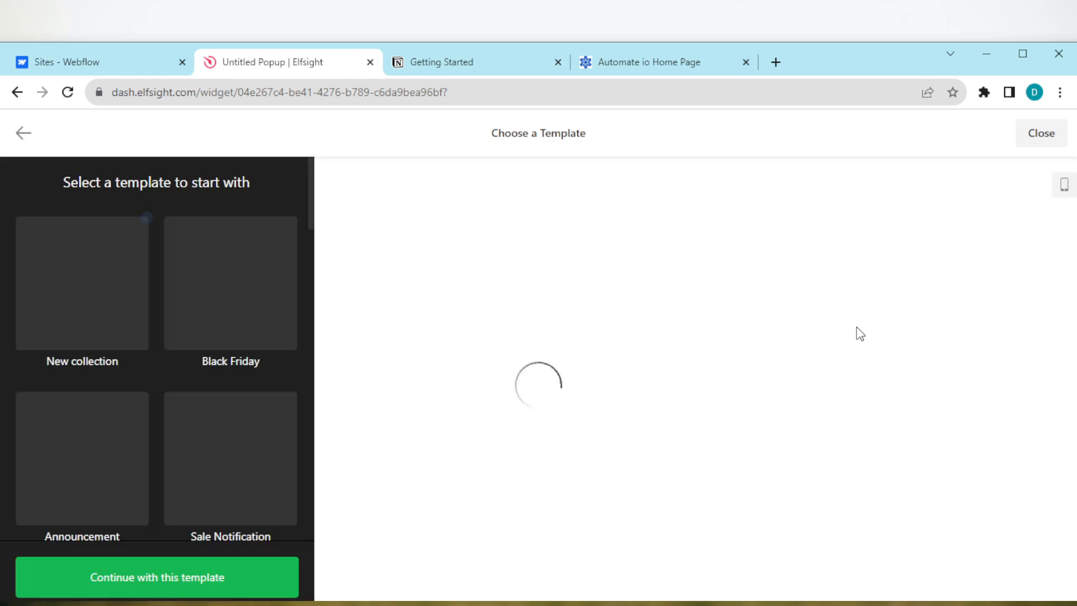
{"action": "left_click", "coordinate": [82, 283]}
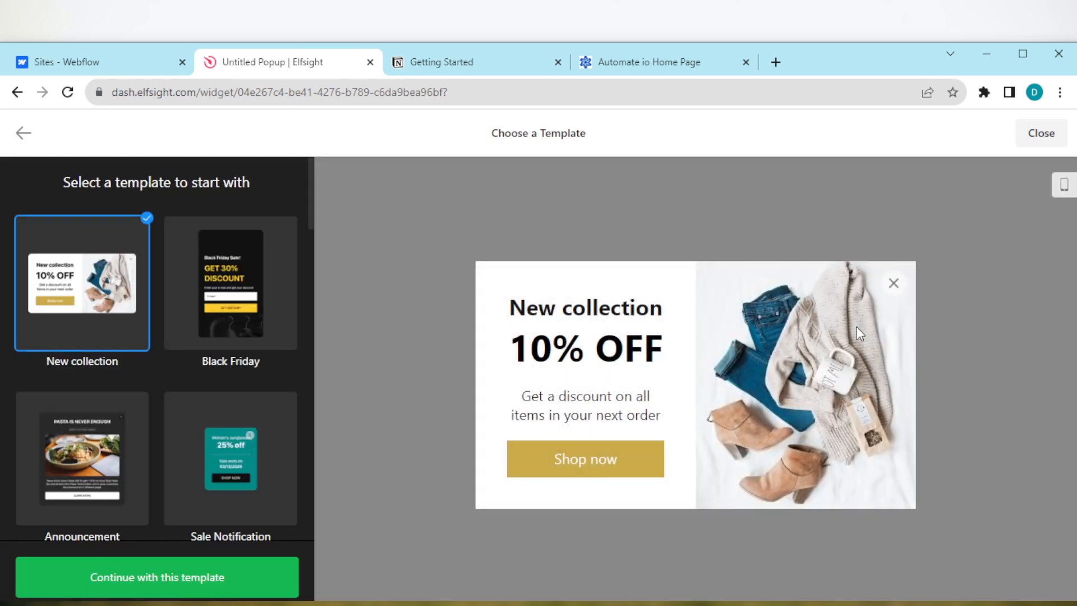
{"action": "mouse_move", "coordinate": [306, 421]}
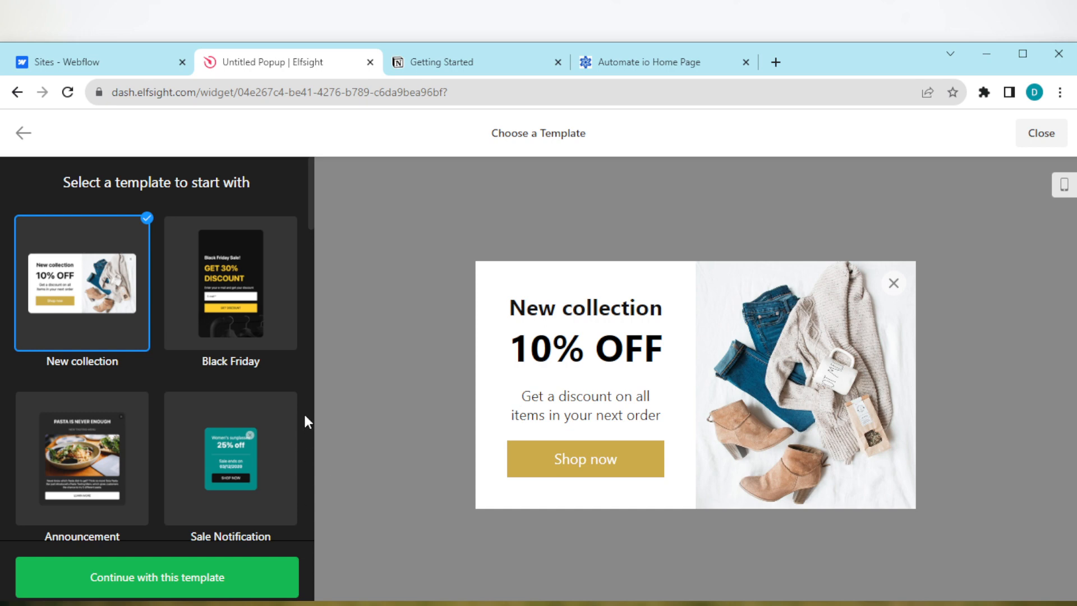
{"action": "mouse_move", "coordinate": [308, 267]}
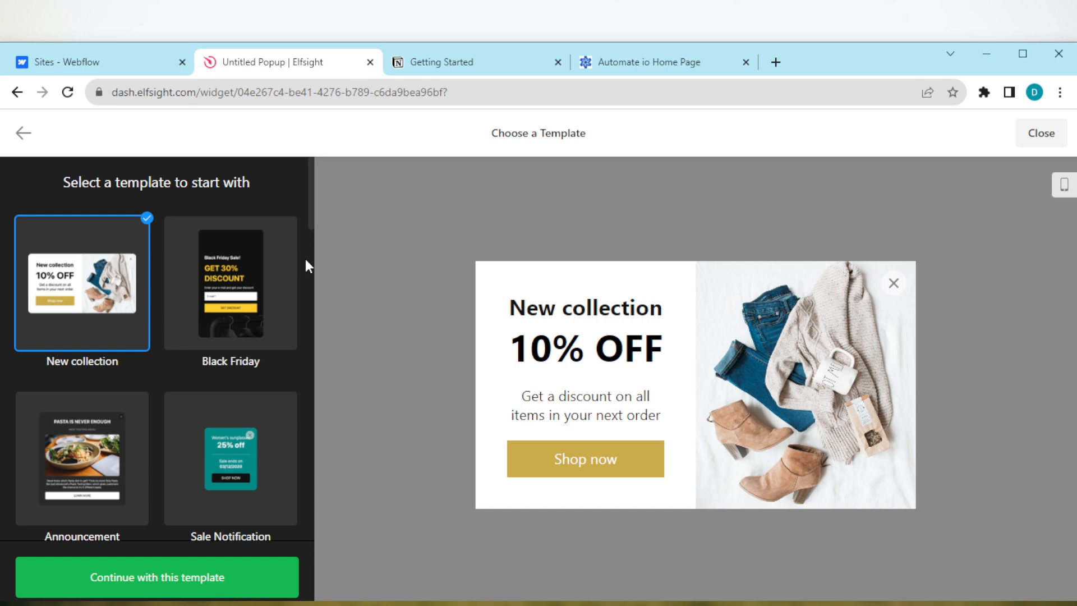
{"action": "scroll", "scroll_direction": "down", "scroll_amount": 3}
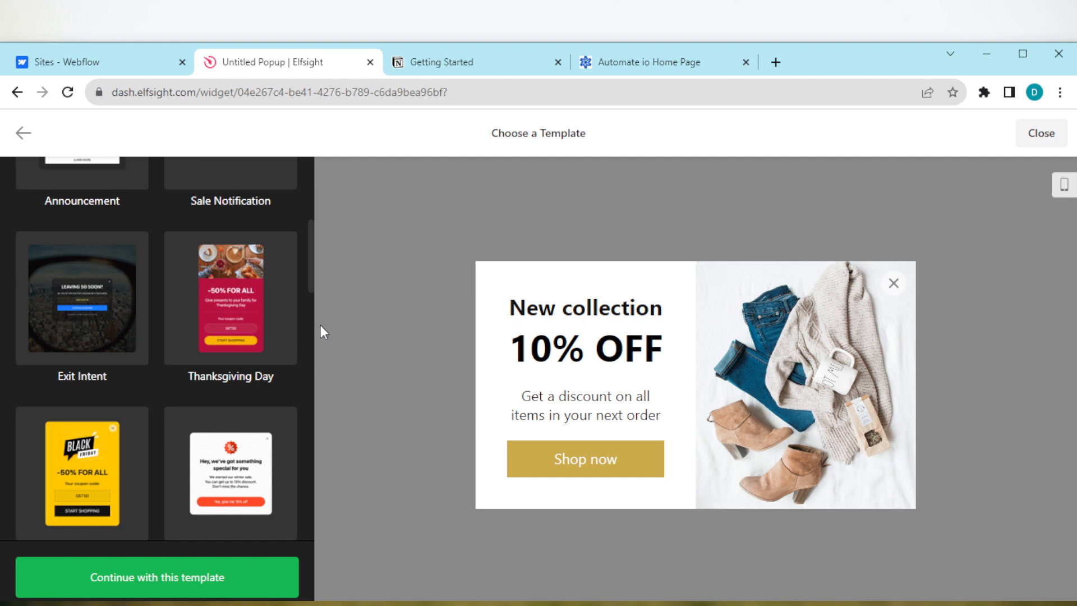
{"action": "scroll", "scroll_direction": "down", "scroll_amount": 3}
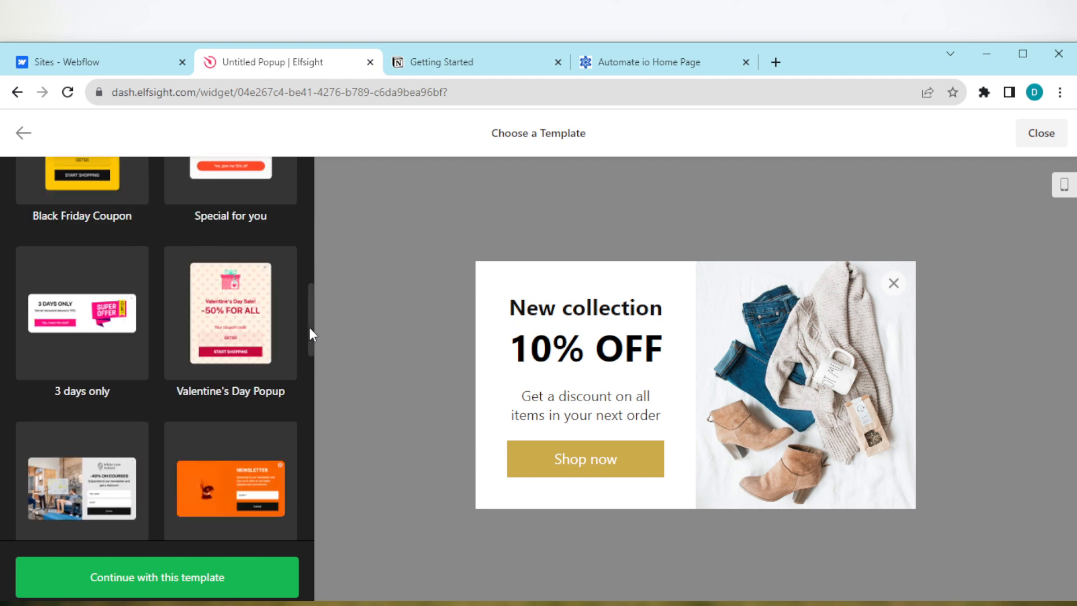
{"action": "scroll", "scroll_direction": "down", "scroll_amount": 3}
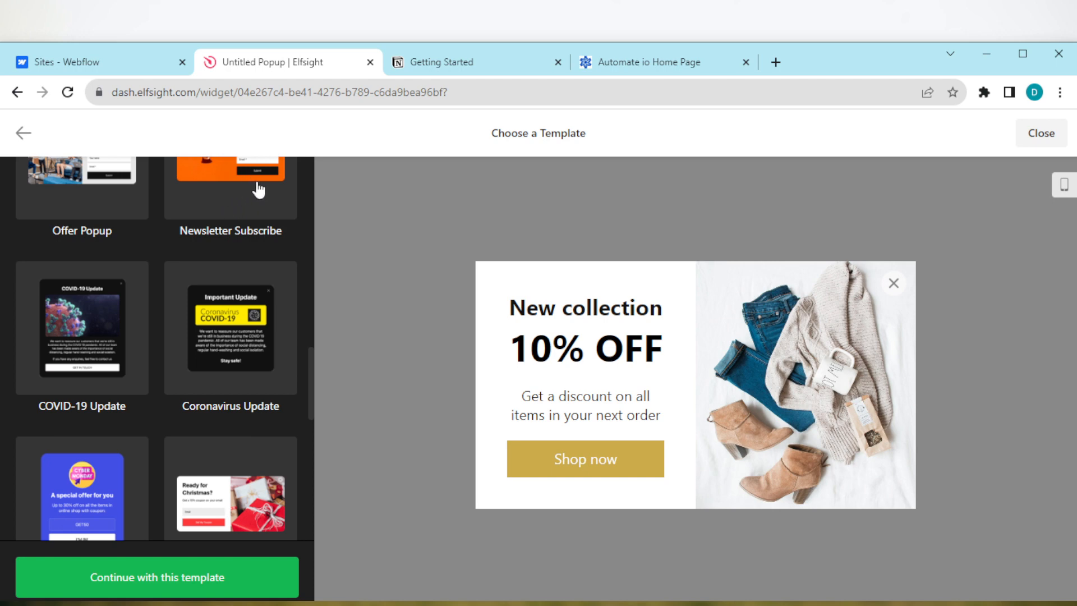
{"action": "left_click", "coordinate": [230, 178]}
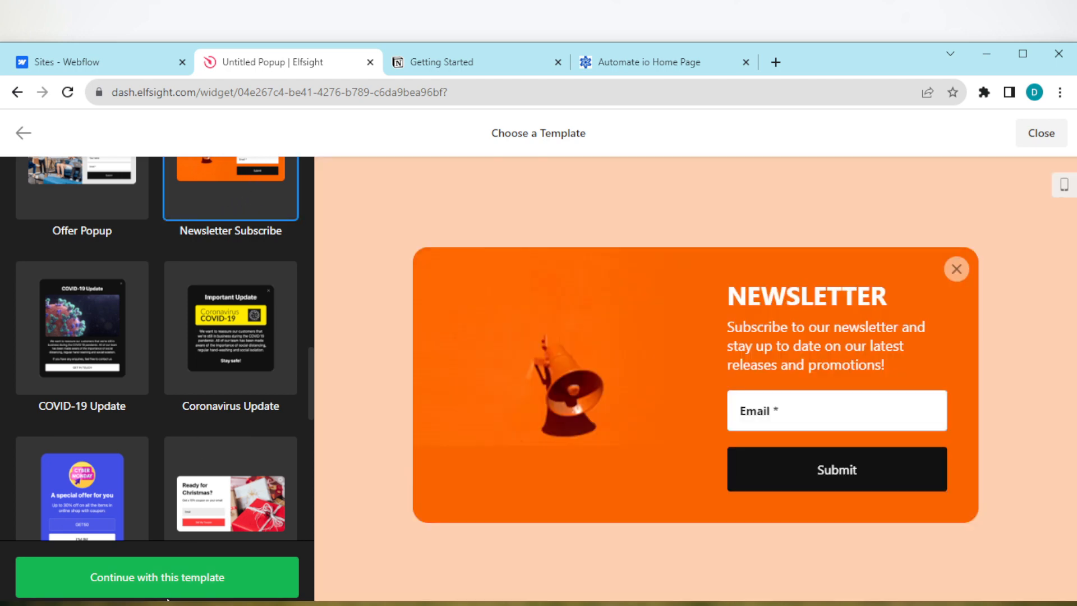
Continue with the template, publish the popup and select the Free plan to get its embed code.
{"action": "left_click", "coordinate": [156, 577]}
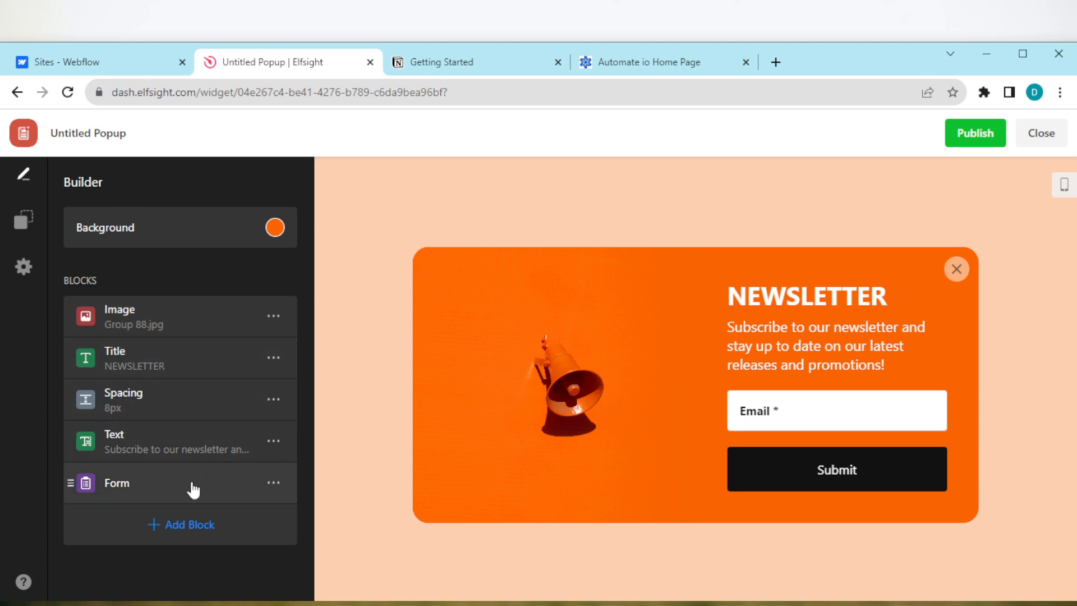
{"action": "mouse_move", "coordinate": [201, 525]}
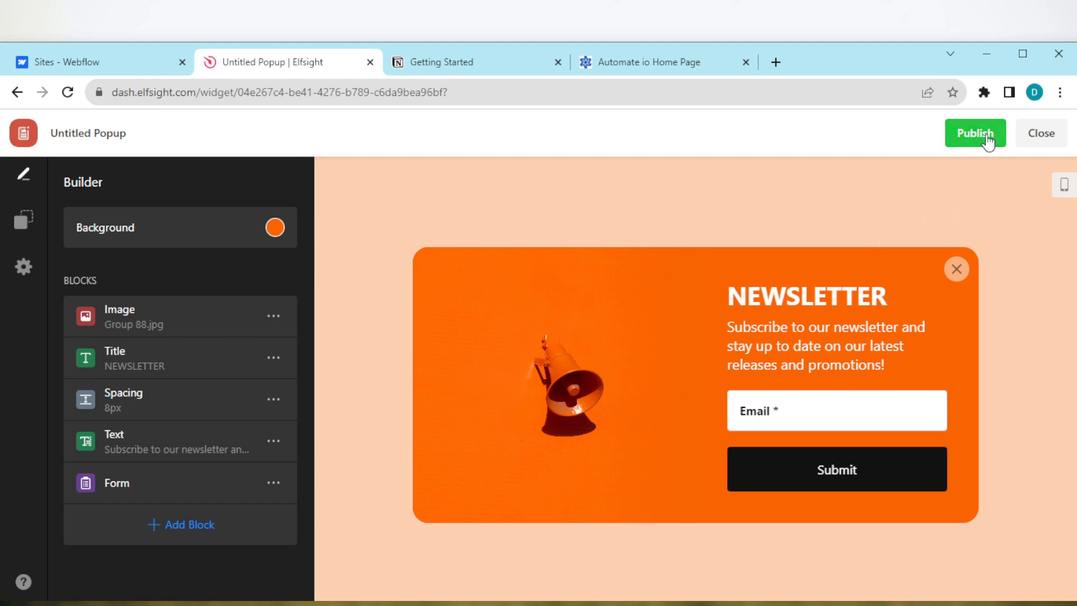
{"action": "left_click", "coordinate": [974, 134]}
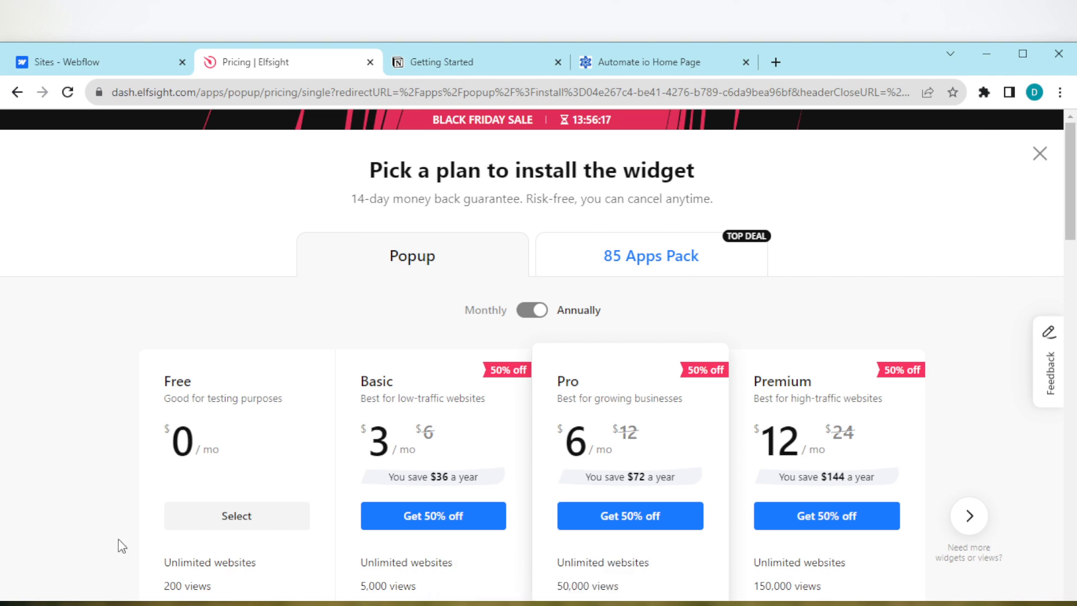
{"action": "left_click", "coordinate": [235, 516]}
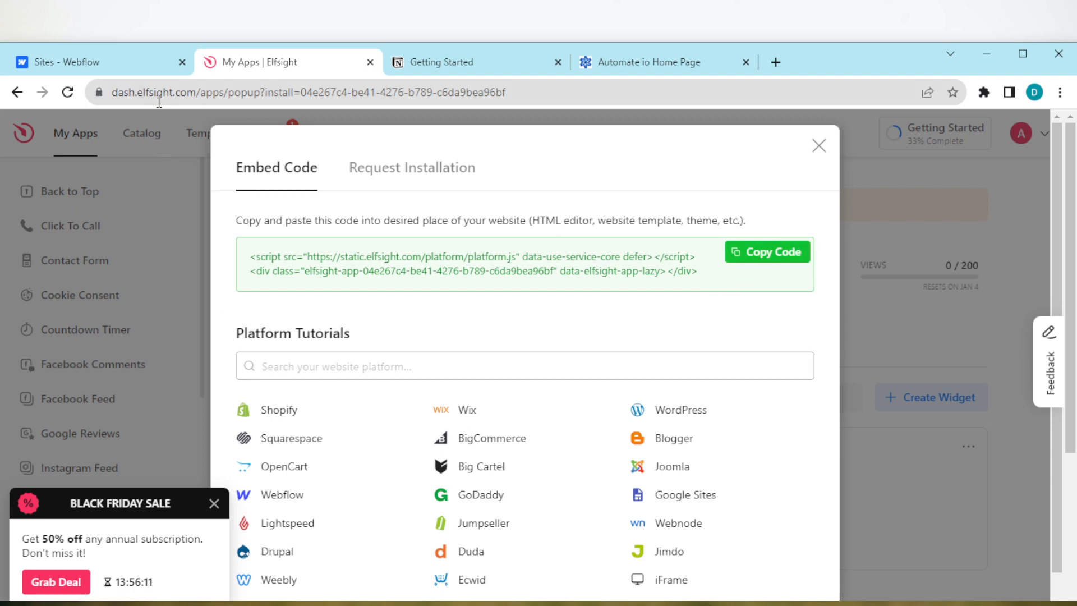
Open the second Webflow site in Designer and browse the Add panel down to the Advanced components.
{"action": "left_click", "coordinate": [90, 62]}
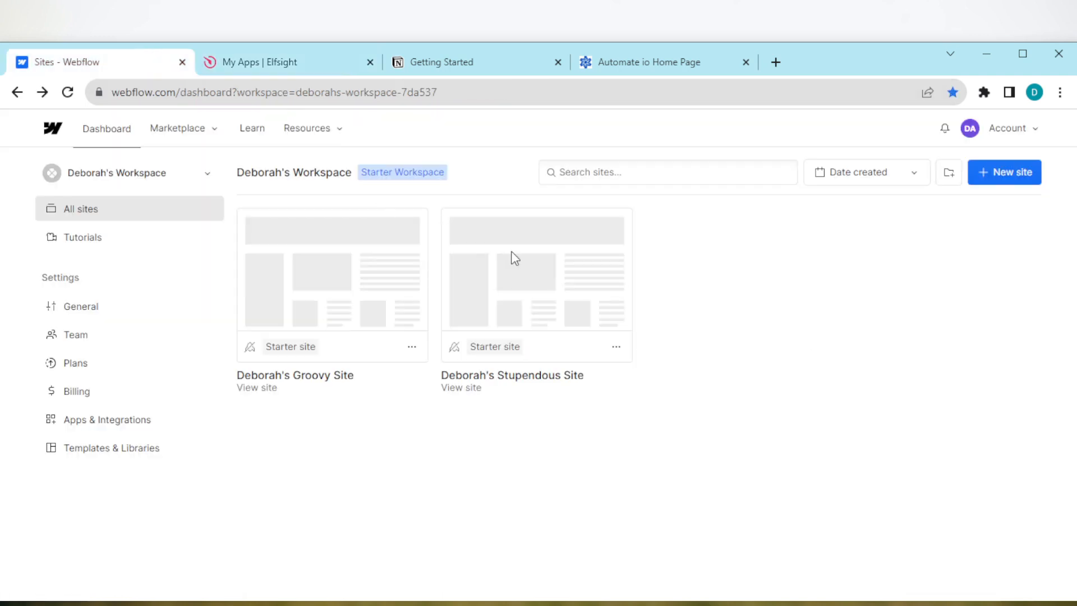
{"action": "left_click", "coordinate": [536, 275]}
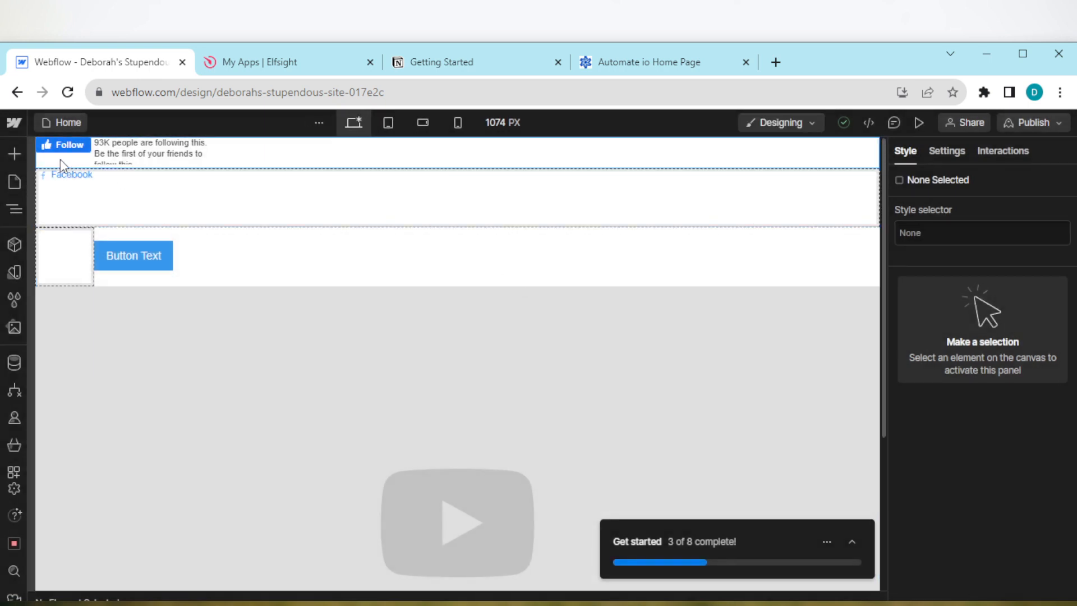
{"action": "left_click", "coordinate": [14, 153]}
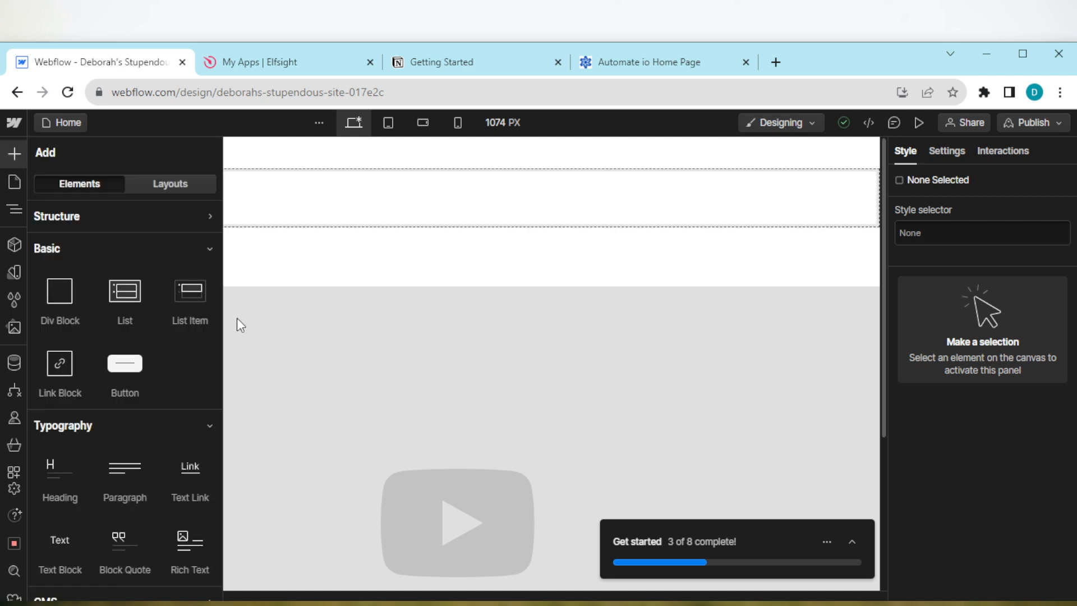
{"action": "mouse_move", "coordinate": [227, 379]}
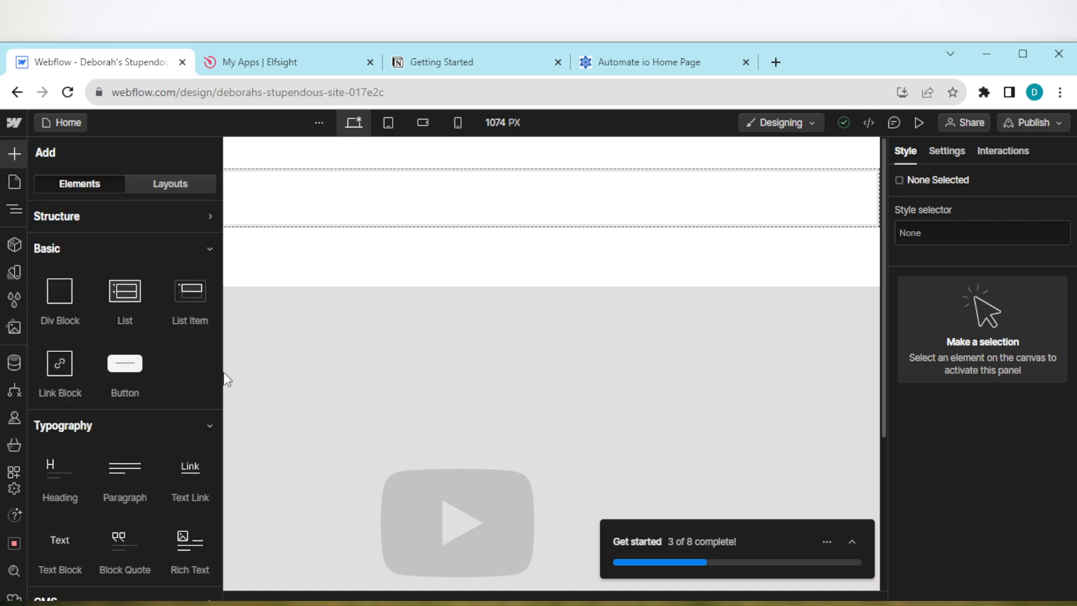
{"action": "scroll", "scroll_direction": "down", "scroll_amount": 3}
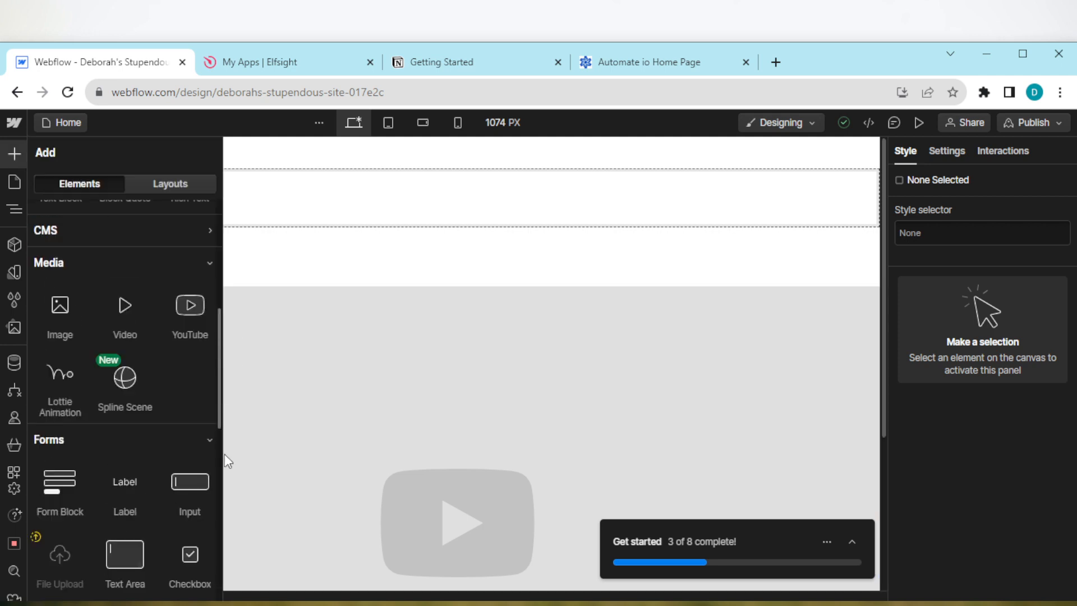
{"action": "scroll", "scroll_direction": "down", "scroll_amount": 3}
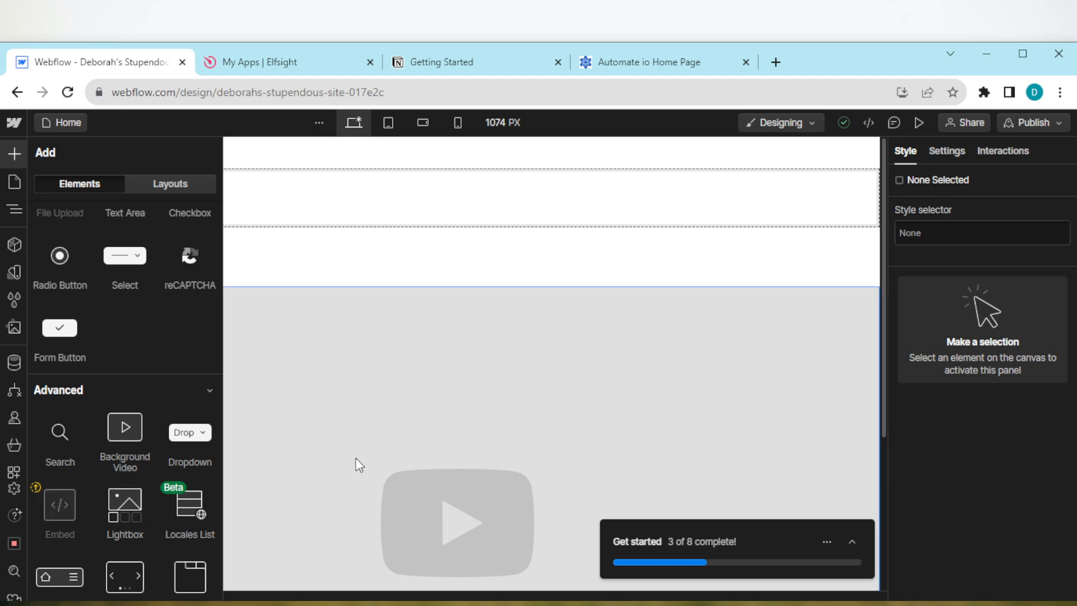
{"action": "mouse_move", "coordinate": [355, 454]}
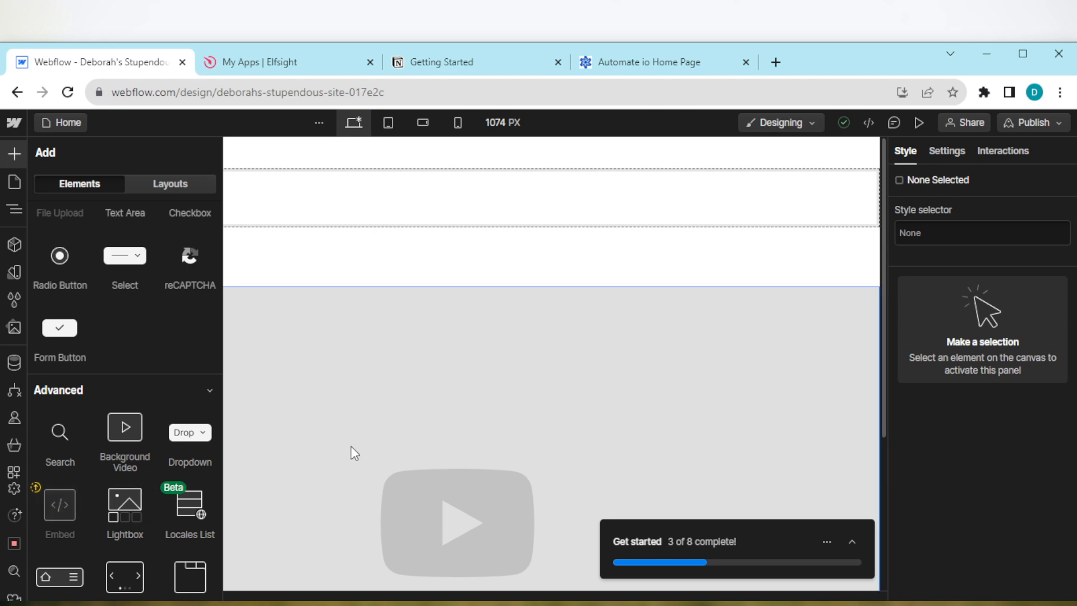